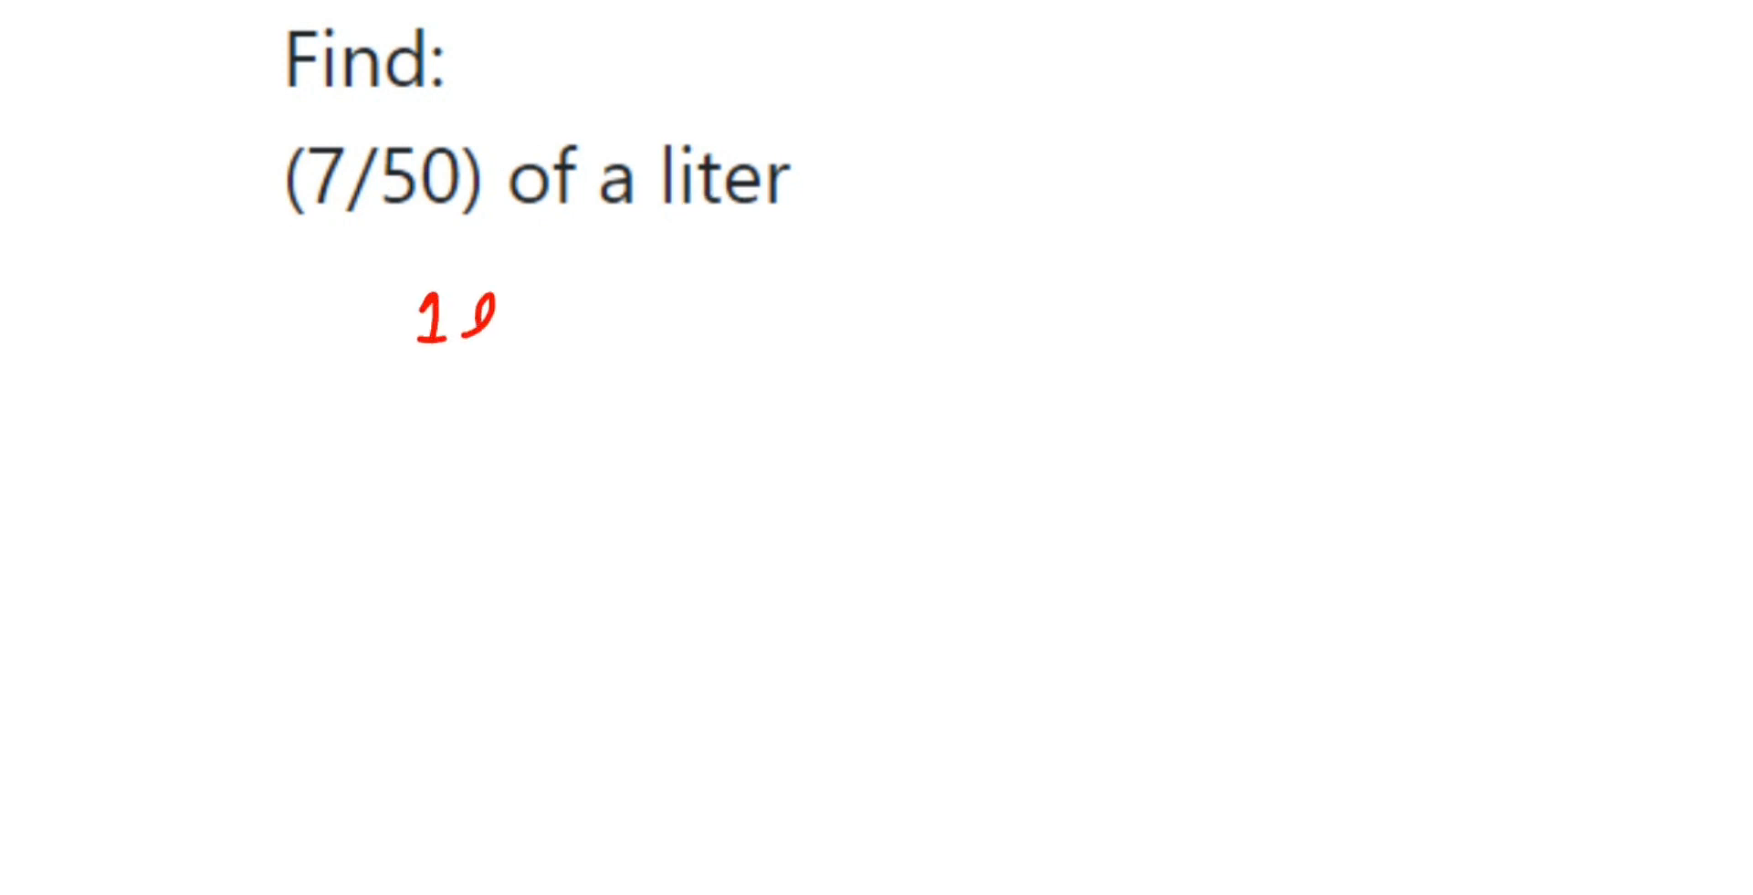
Handwrite in red that 1 l = 1000 ml and restate the task as 7/50 of 1 l.
type("= 1000ml")
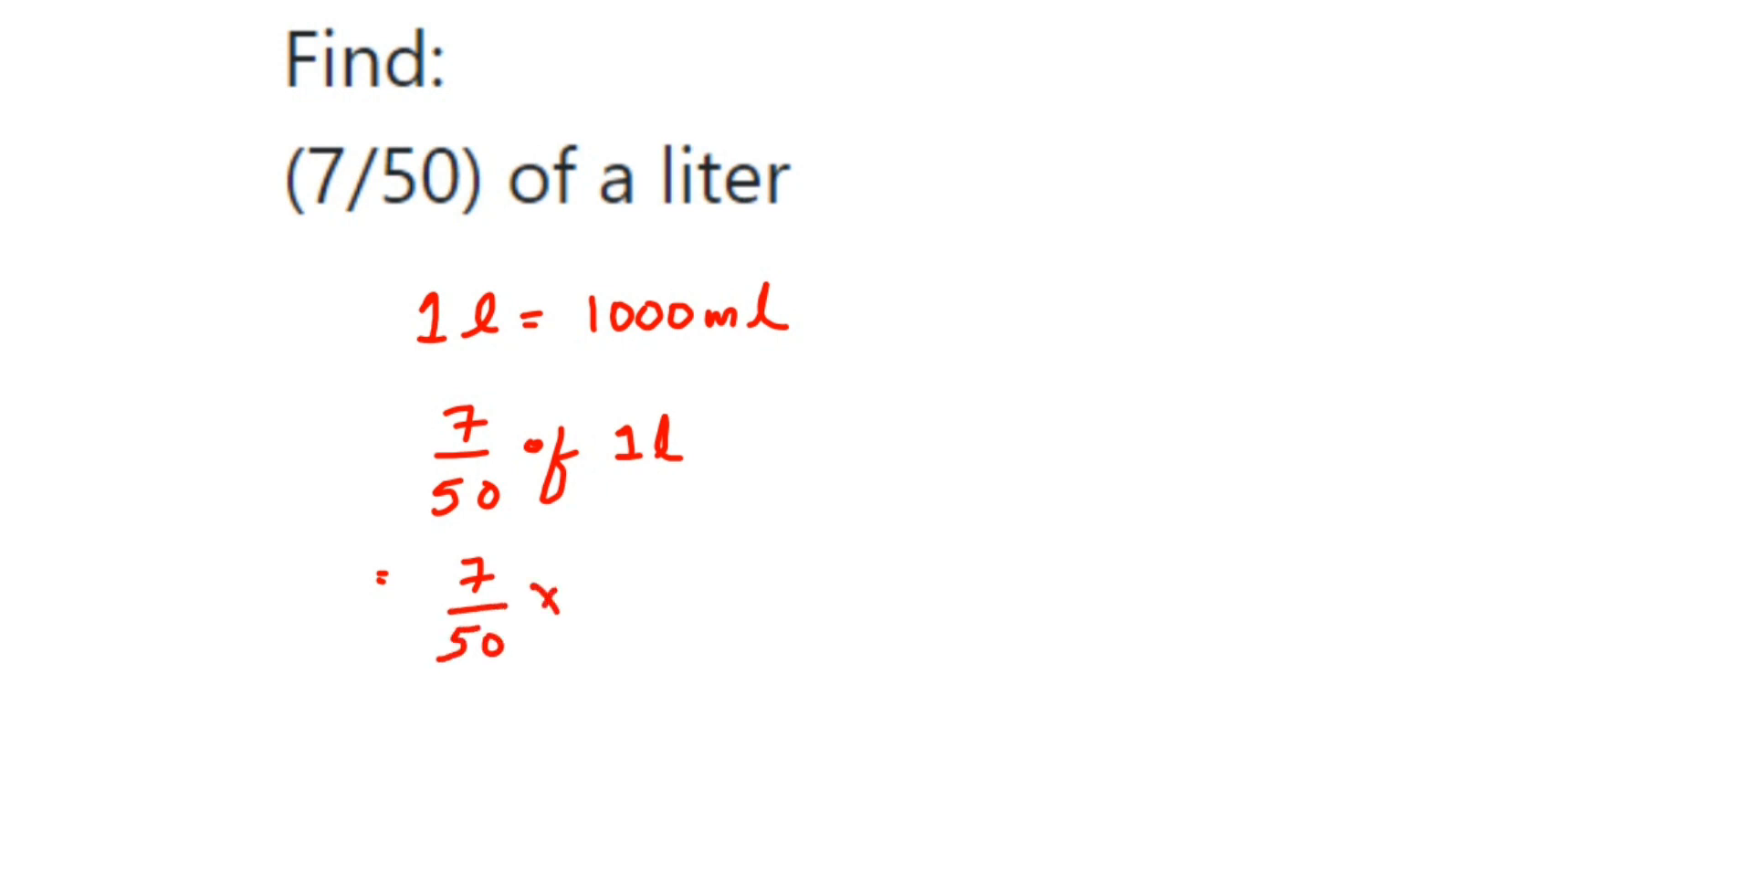
Write 7/50 × 1000 ml and strike through 50 and 1000, cancelling to 1 and 20.
type("10")
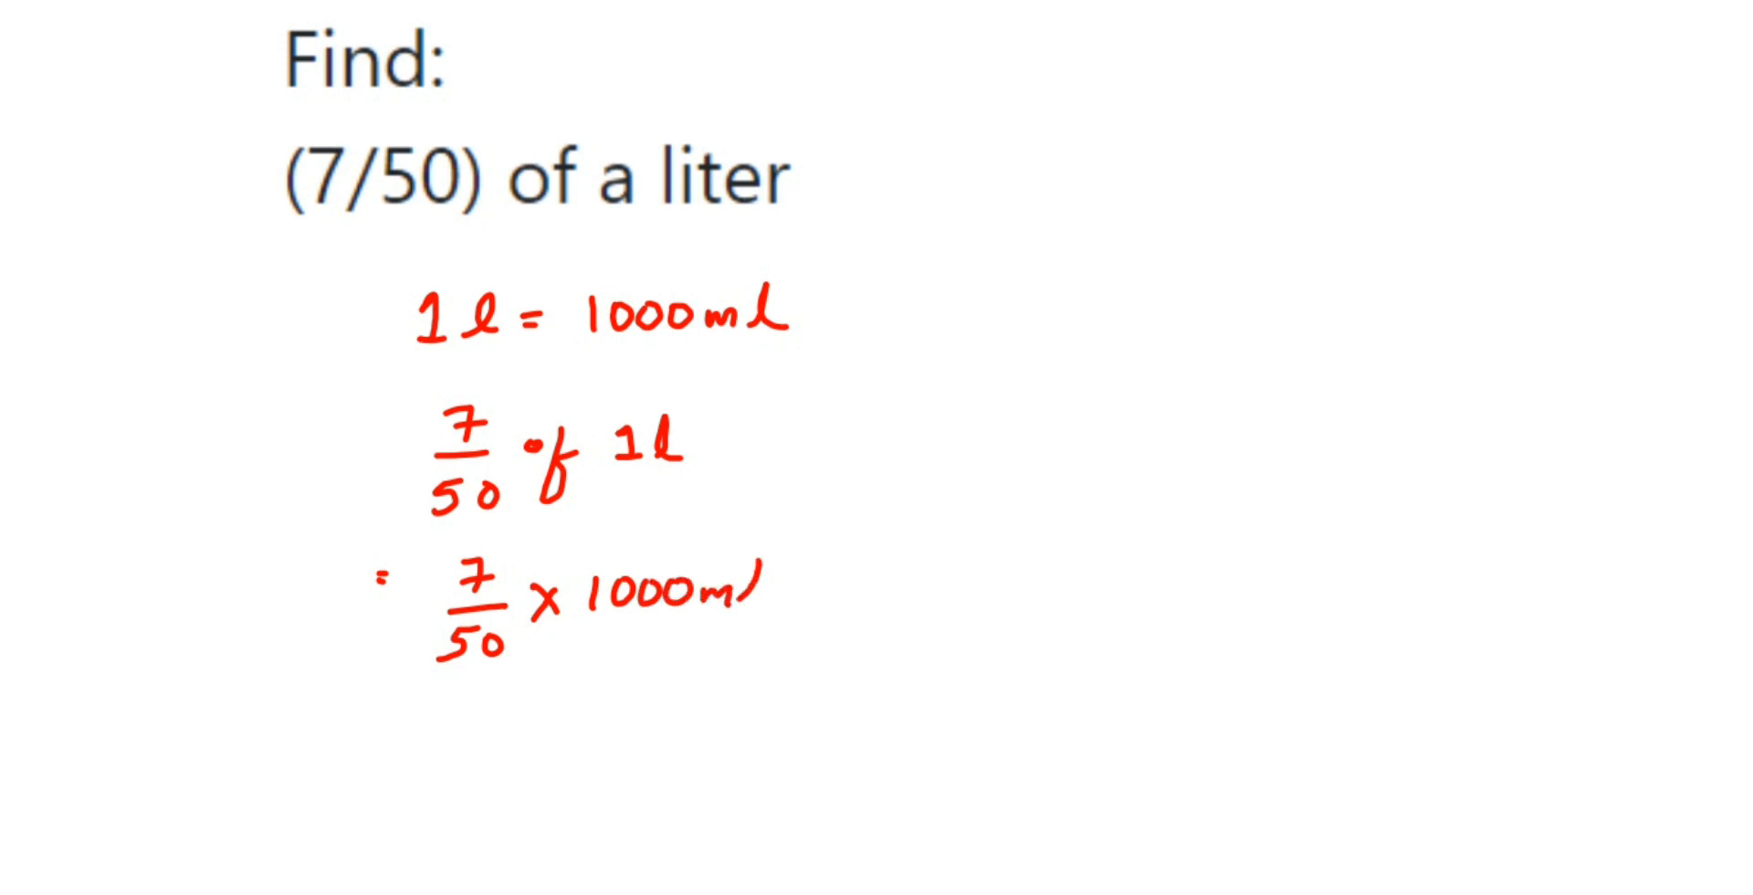
type("l")
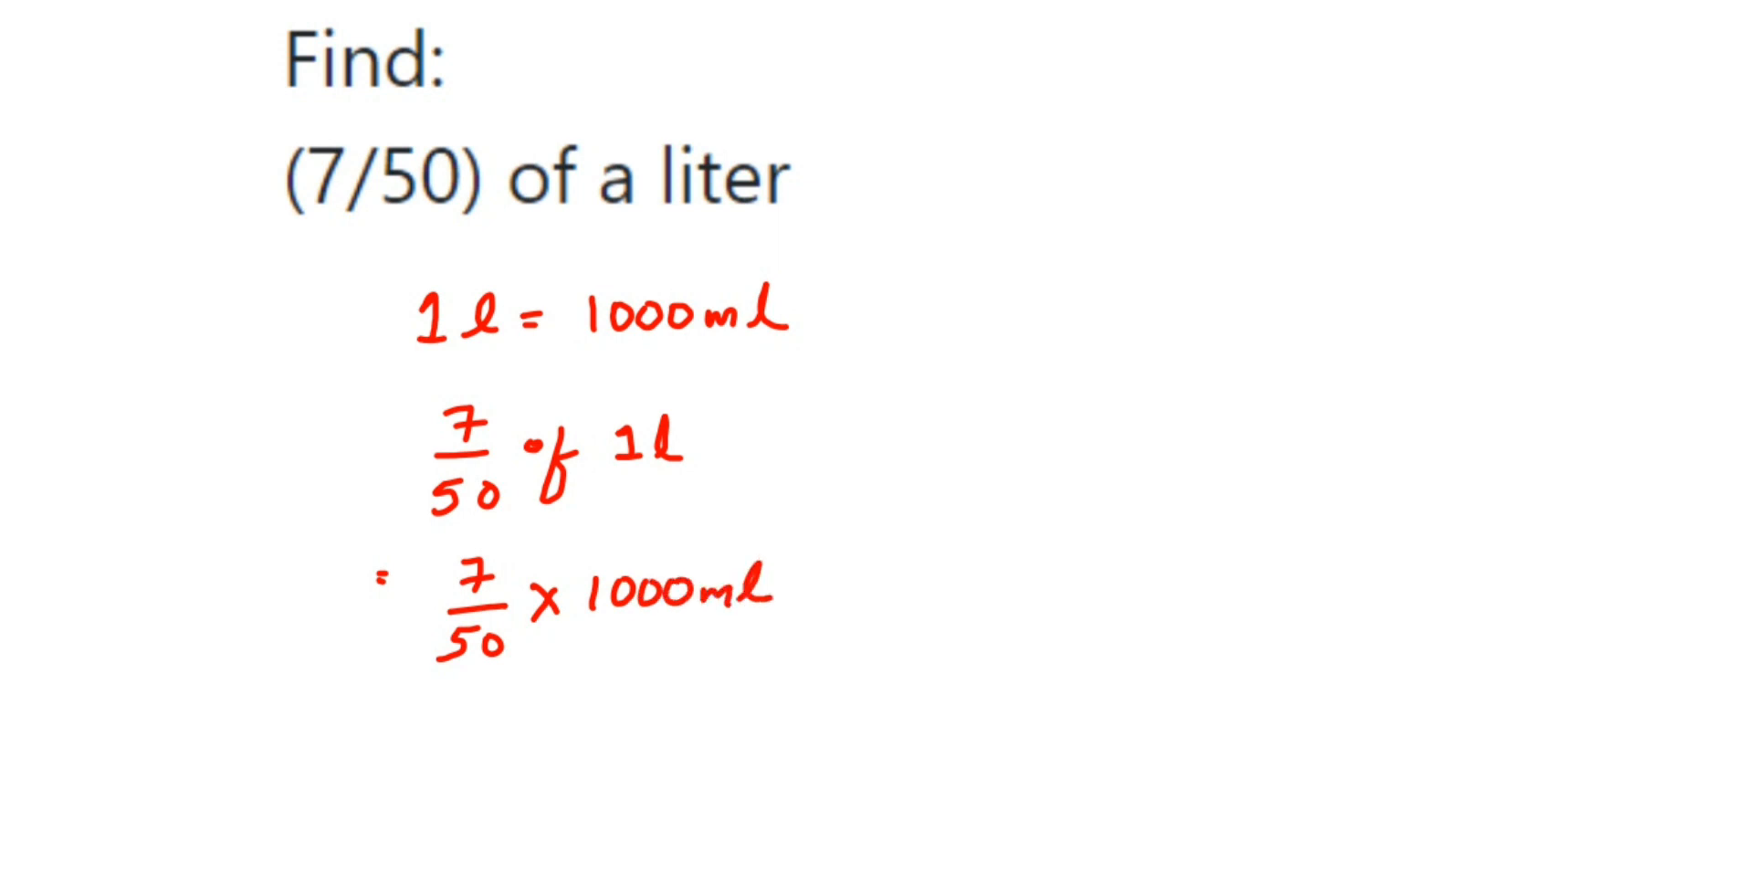
left_click_drag(511, 621, 480, 665)
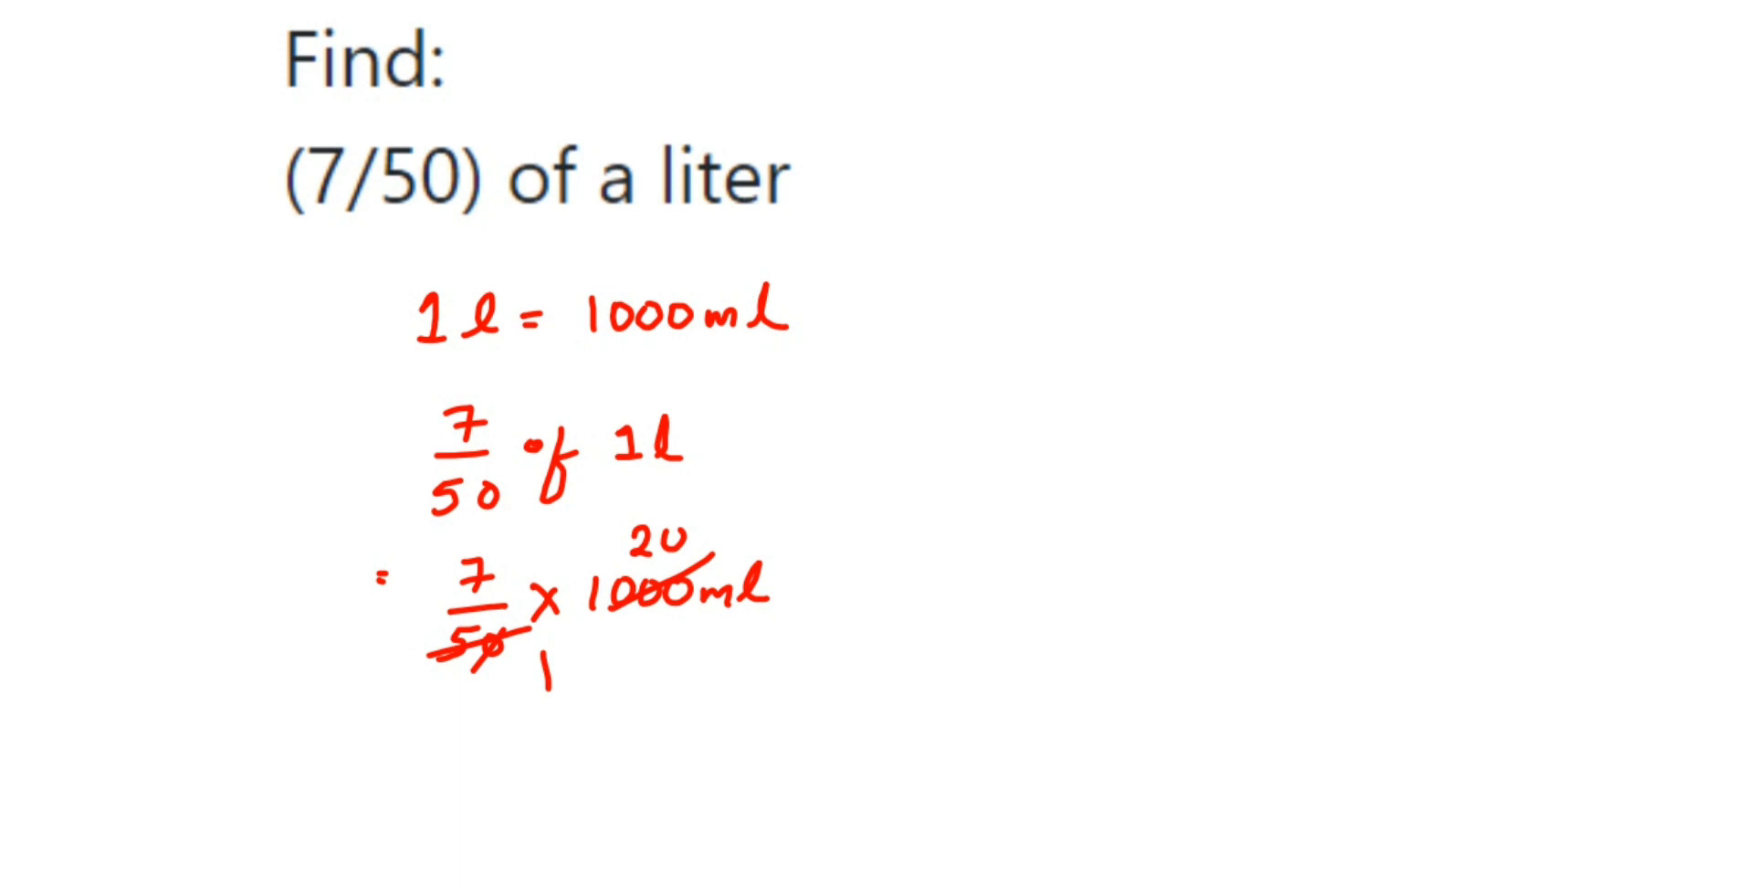
Write the final answer = 140 ml on a new line below the working.
type("=")
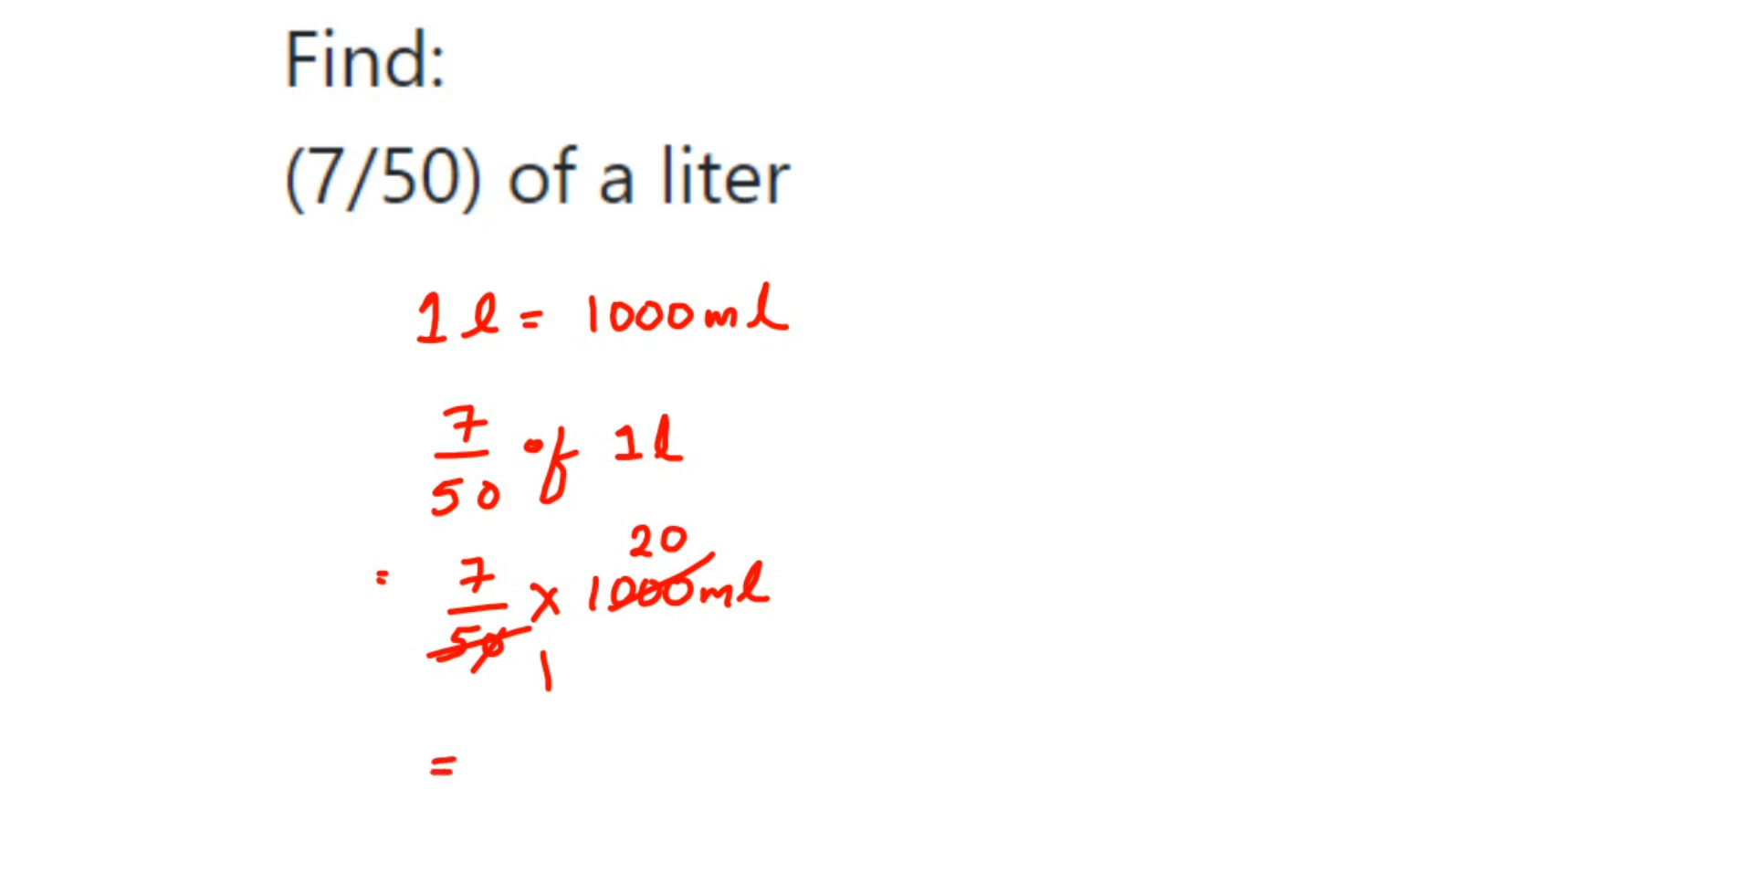
type("140")
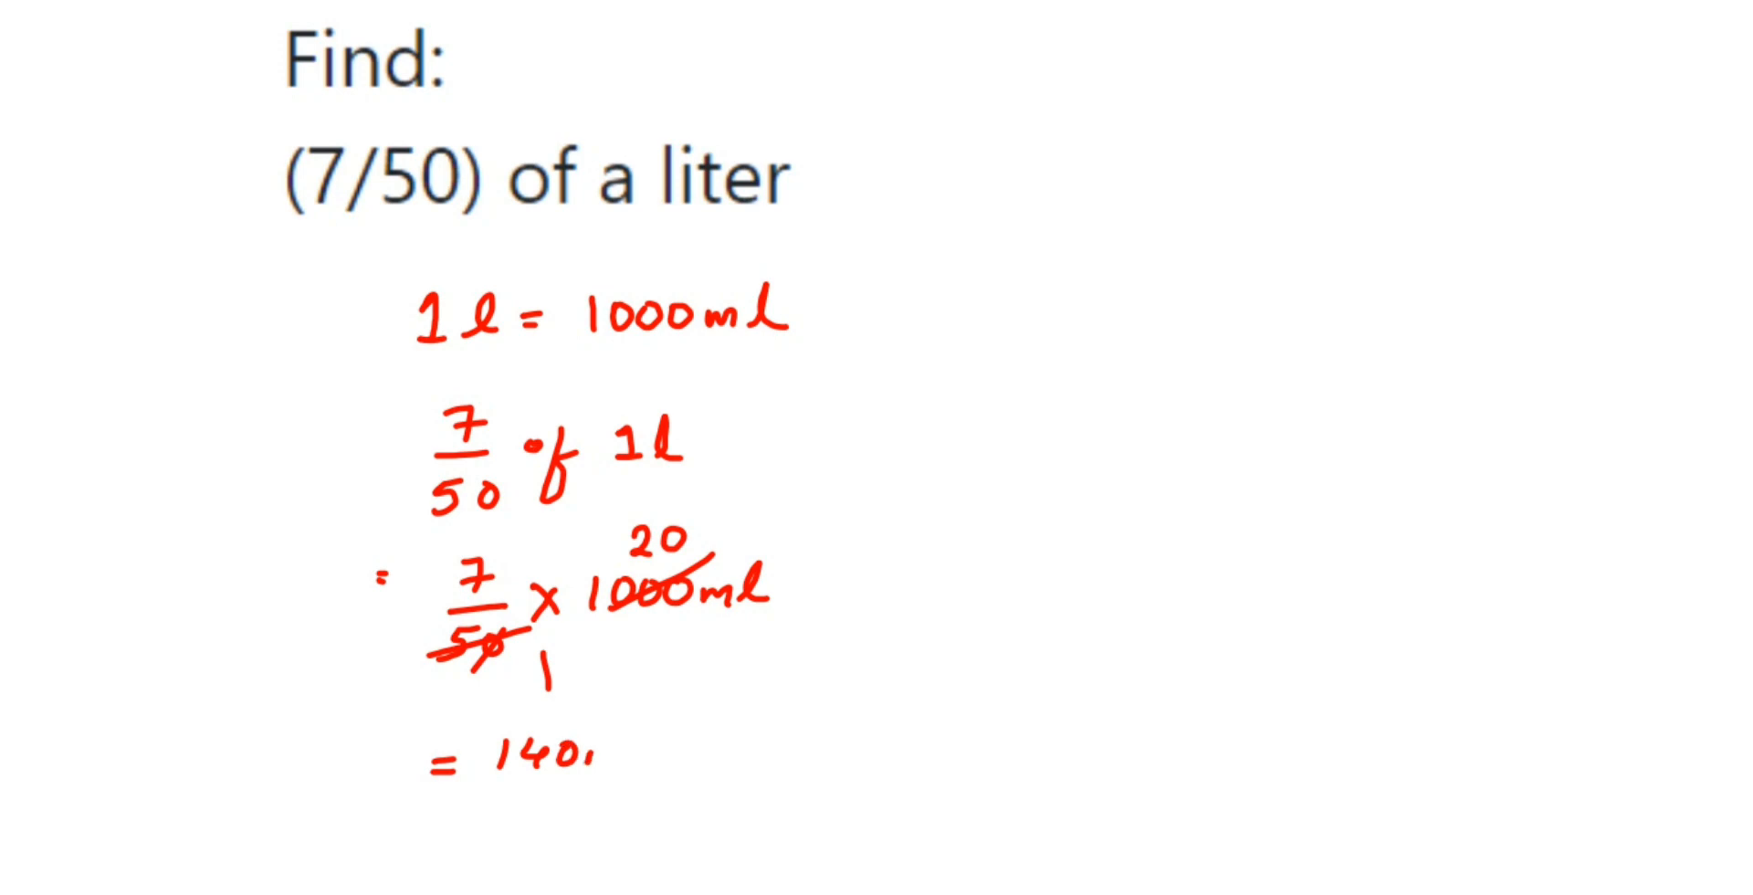
type("ml")
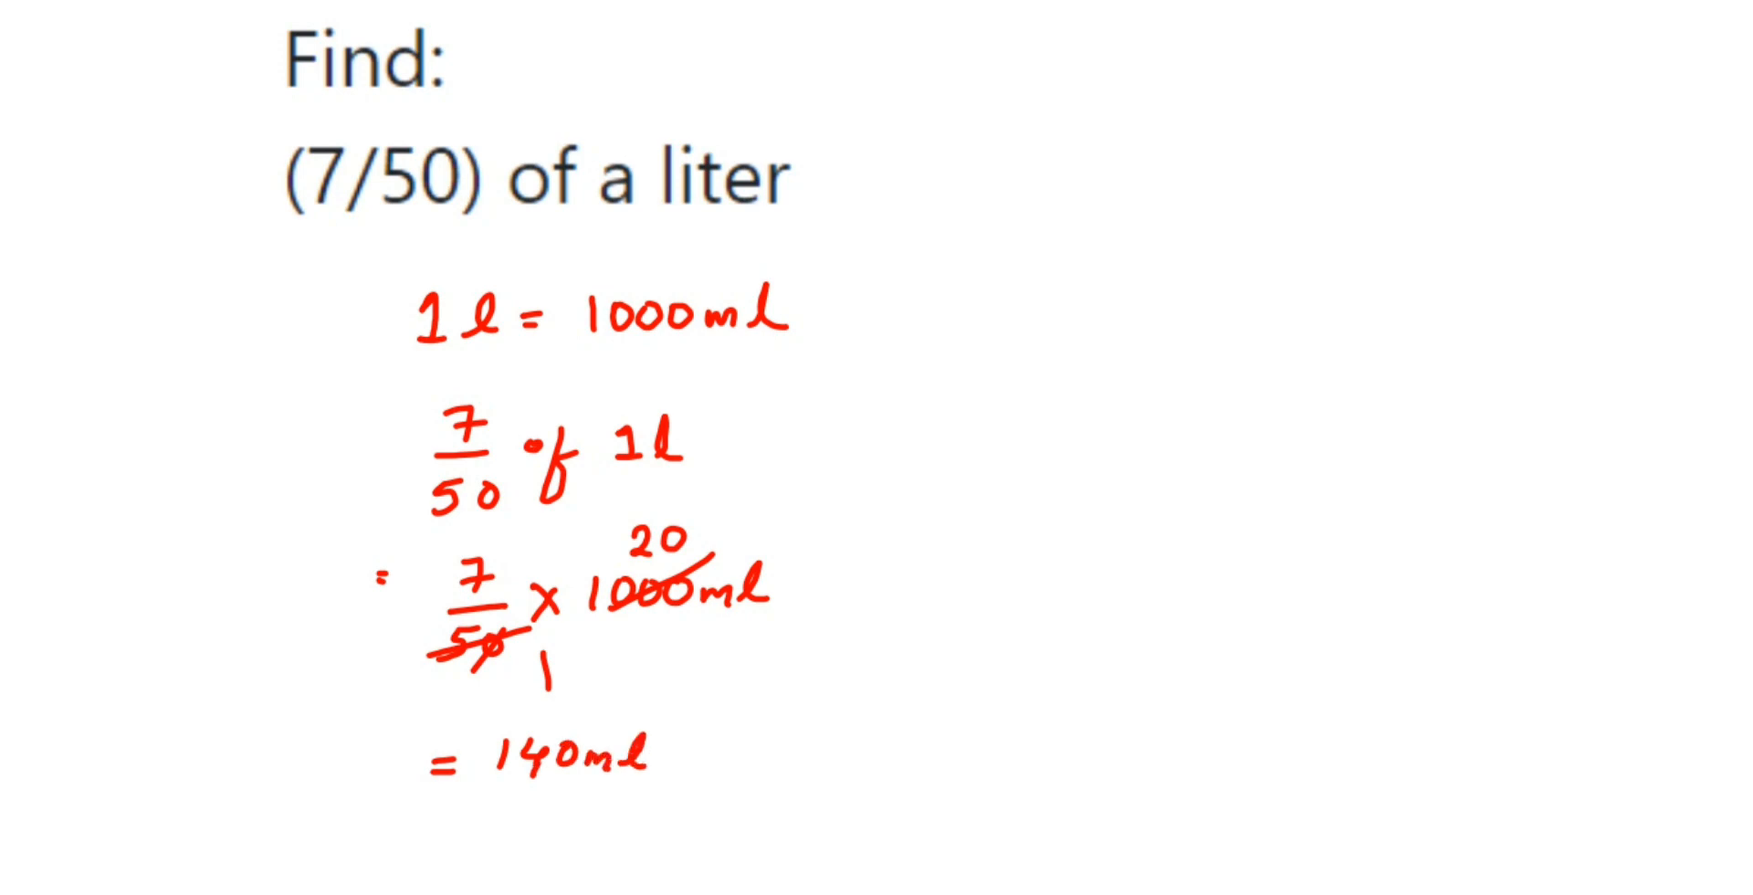